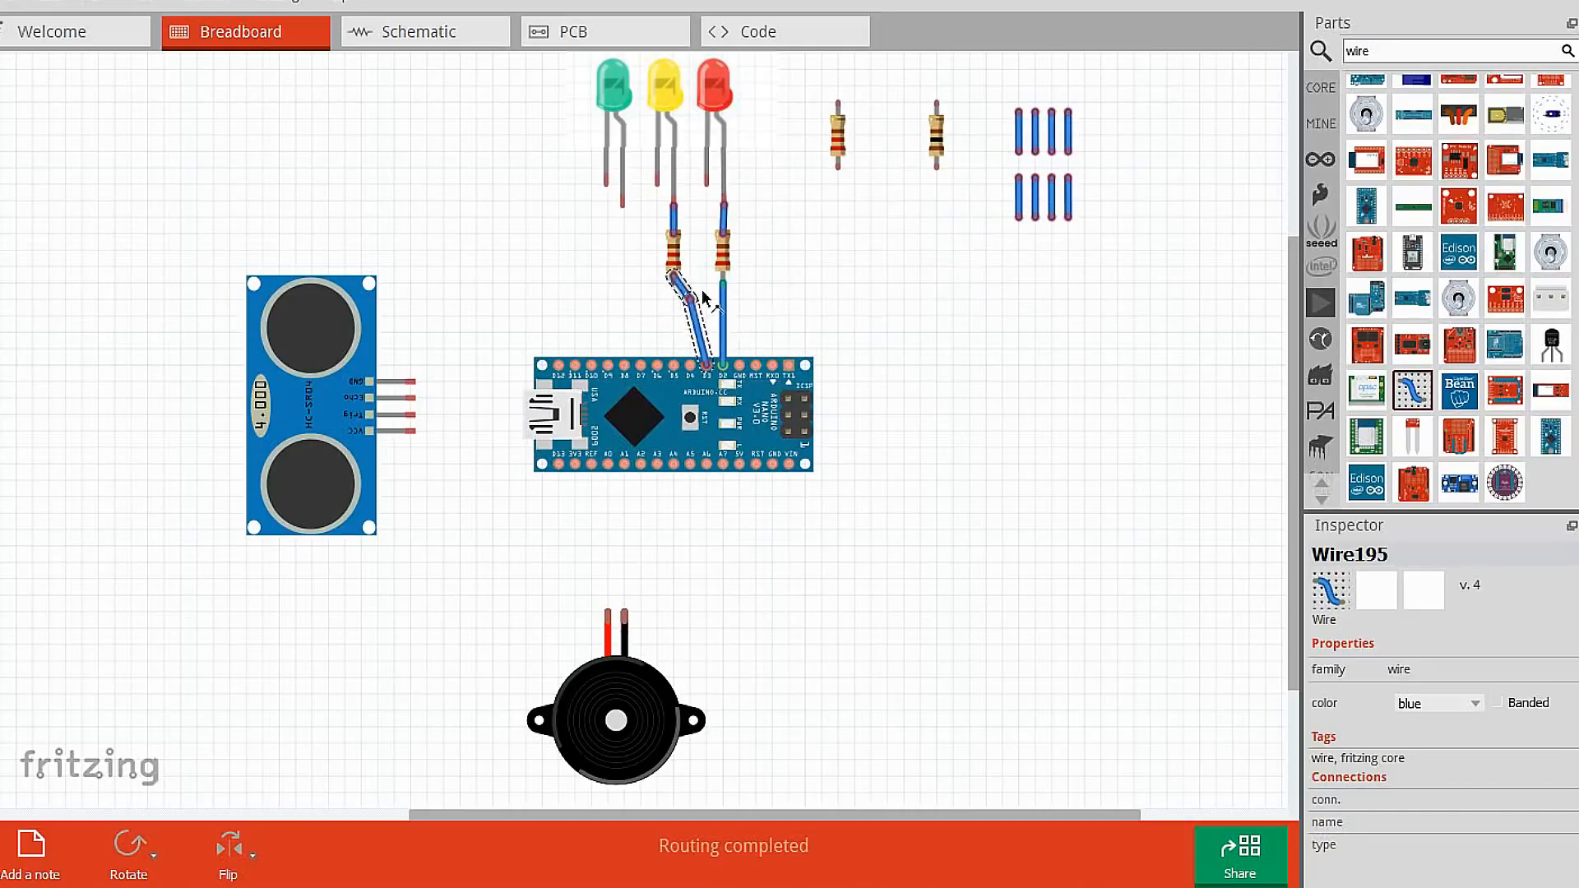
Wire the yellow and green LED resistors (green to D4) and the ultrasonic sensor pins to the Nano
{"action": "left_click_drag", "start_coordinate": [685, 297], "coordinate": [705, 284]}
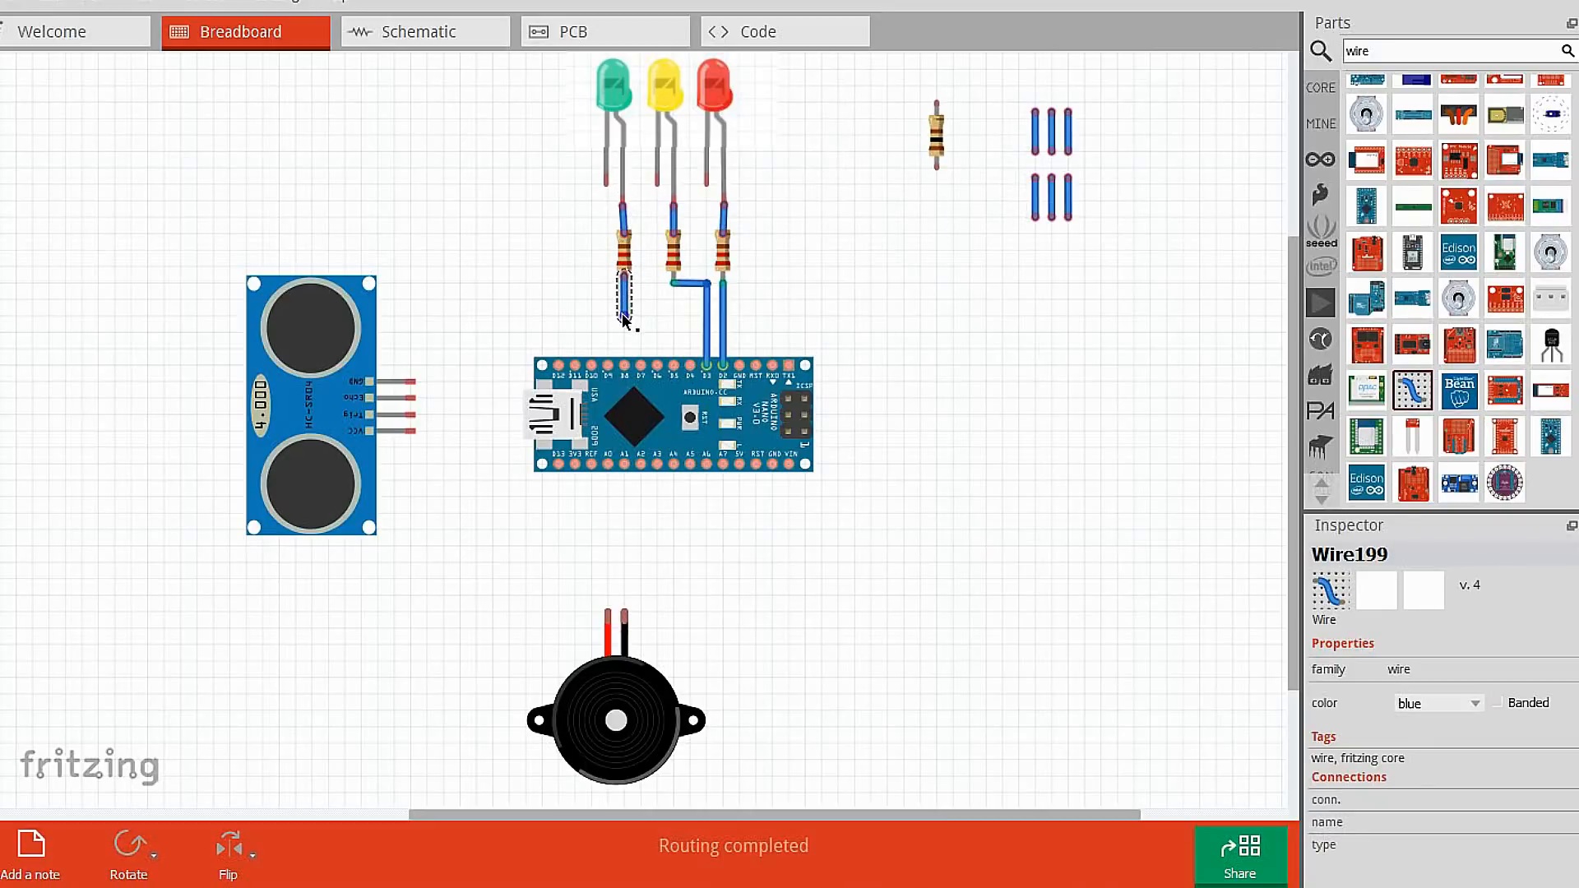
{"action": "left_click_drag", "start_coordinate": [622, 292], "coordinate": [692, 363]}
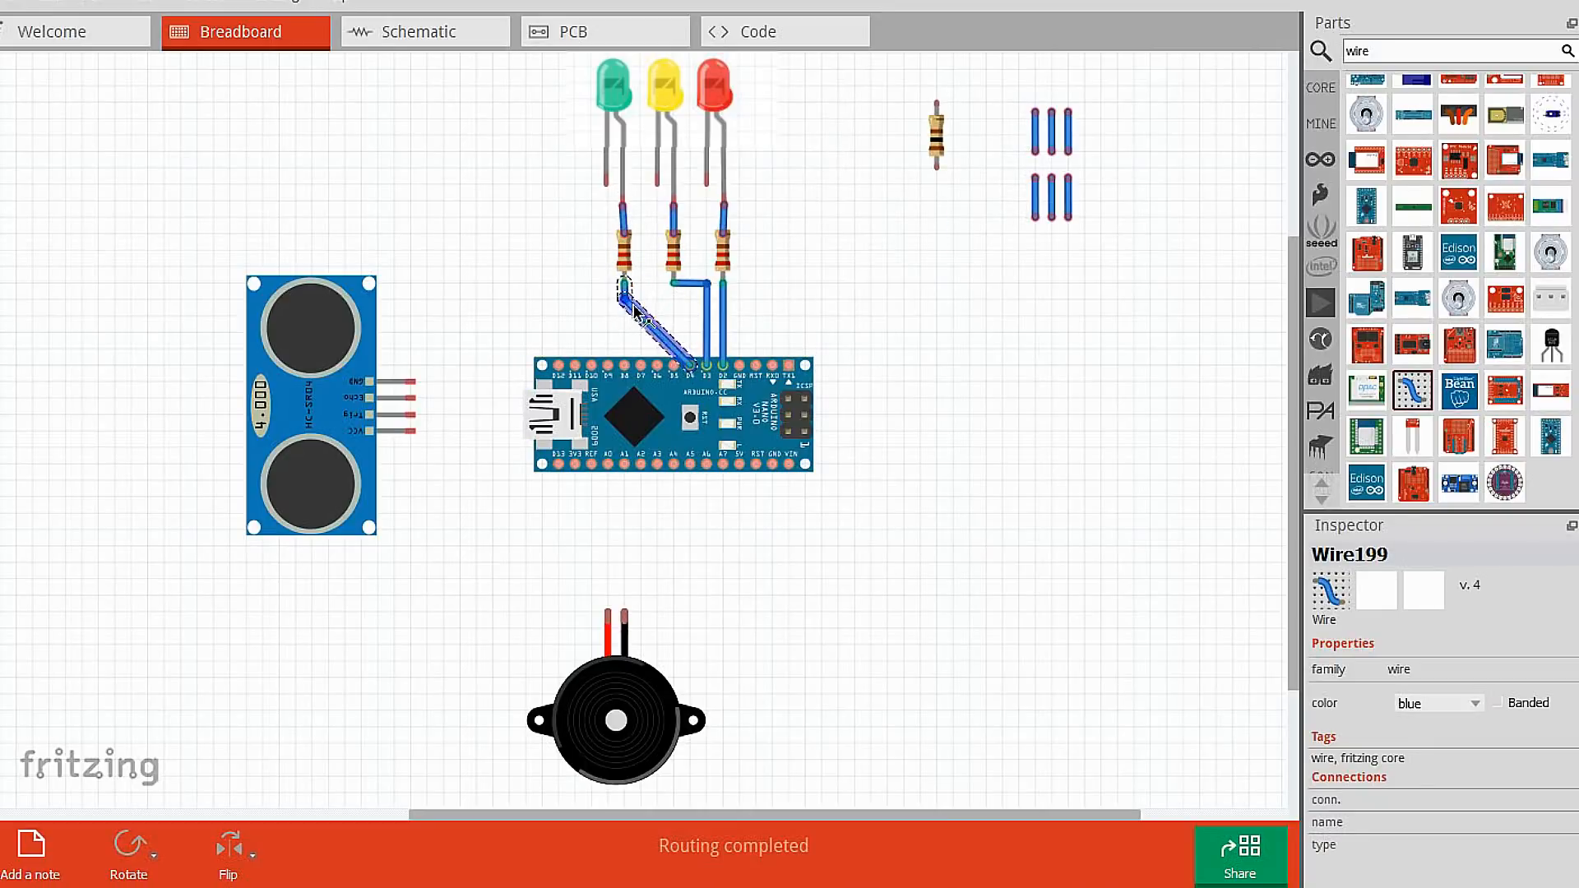
{"action": "left_click_drag", "start_coordinate": [936, 136], "coordinate": [605, 529]}
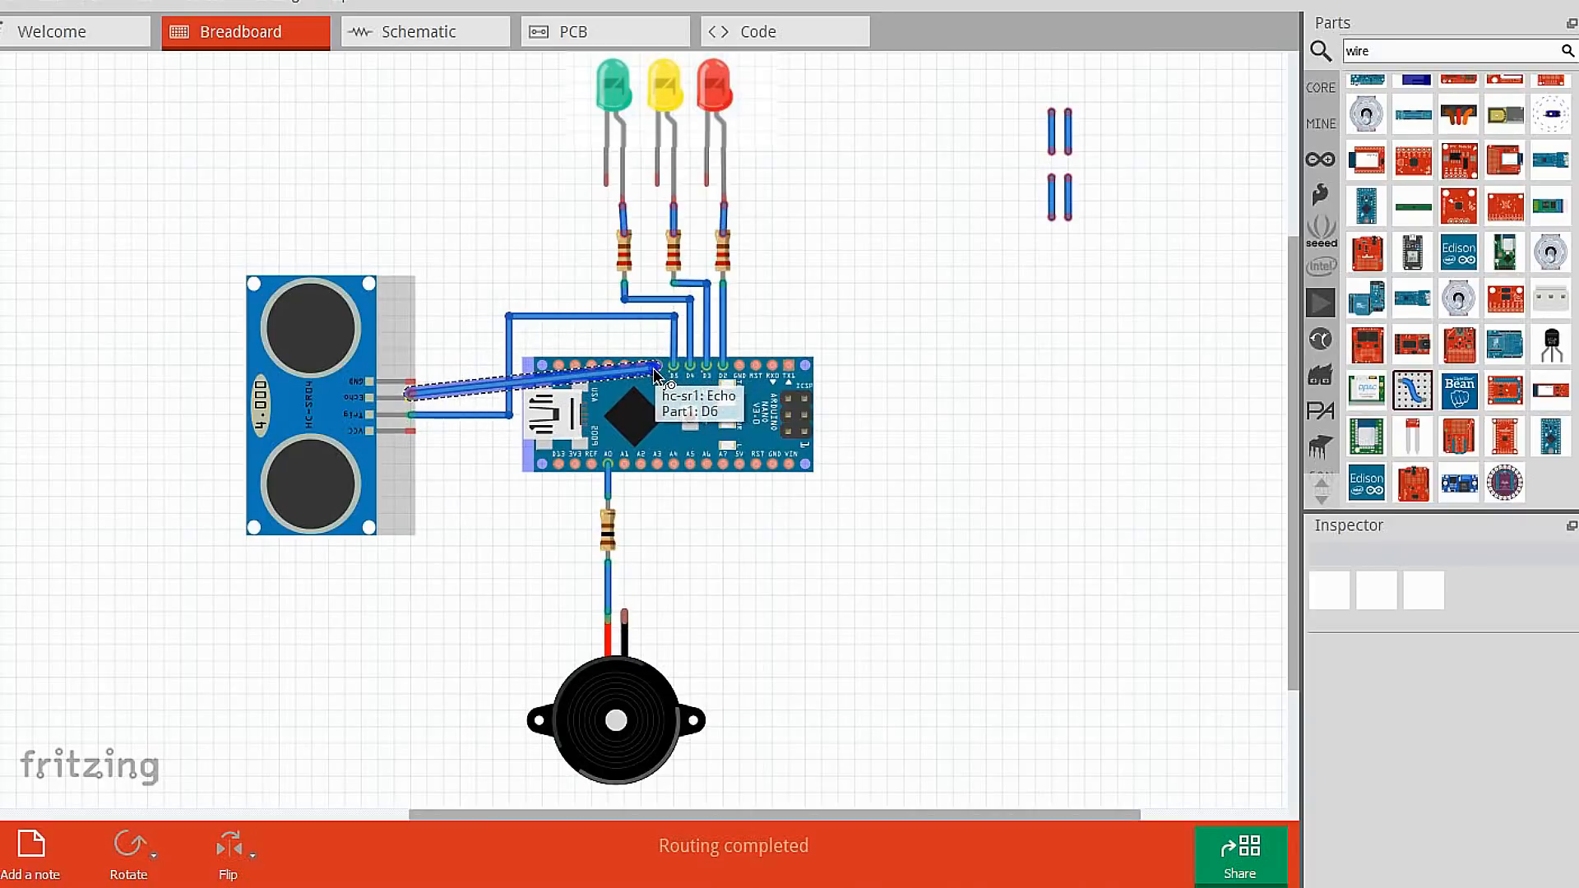
Bend the echo wire neatly, run VCC to +Ve, join the LED legs, and wire the buzzer lead
{"action": "left_click", "coordinate": [483, 388]}
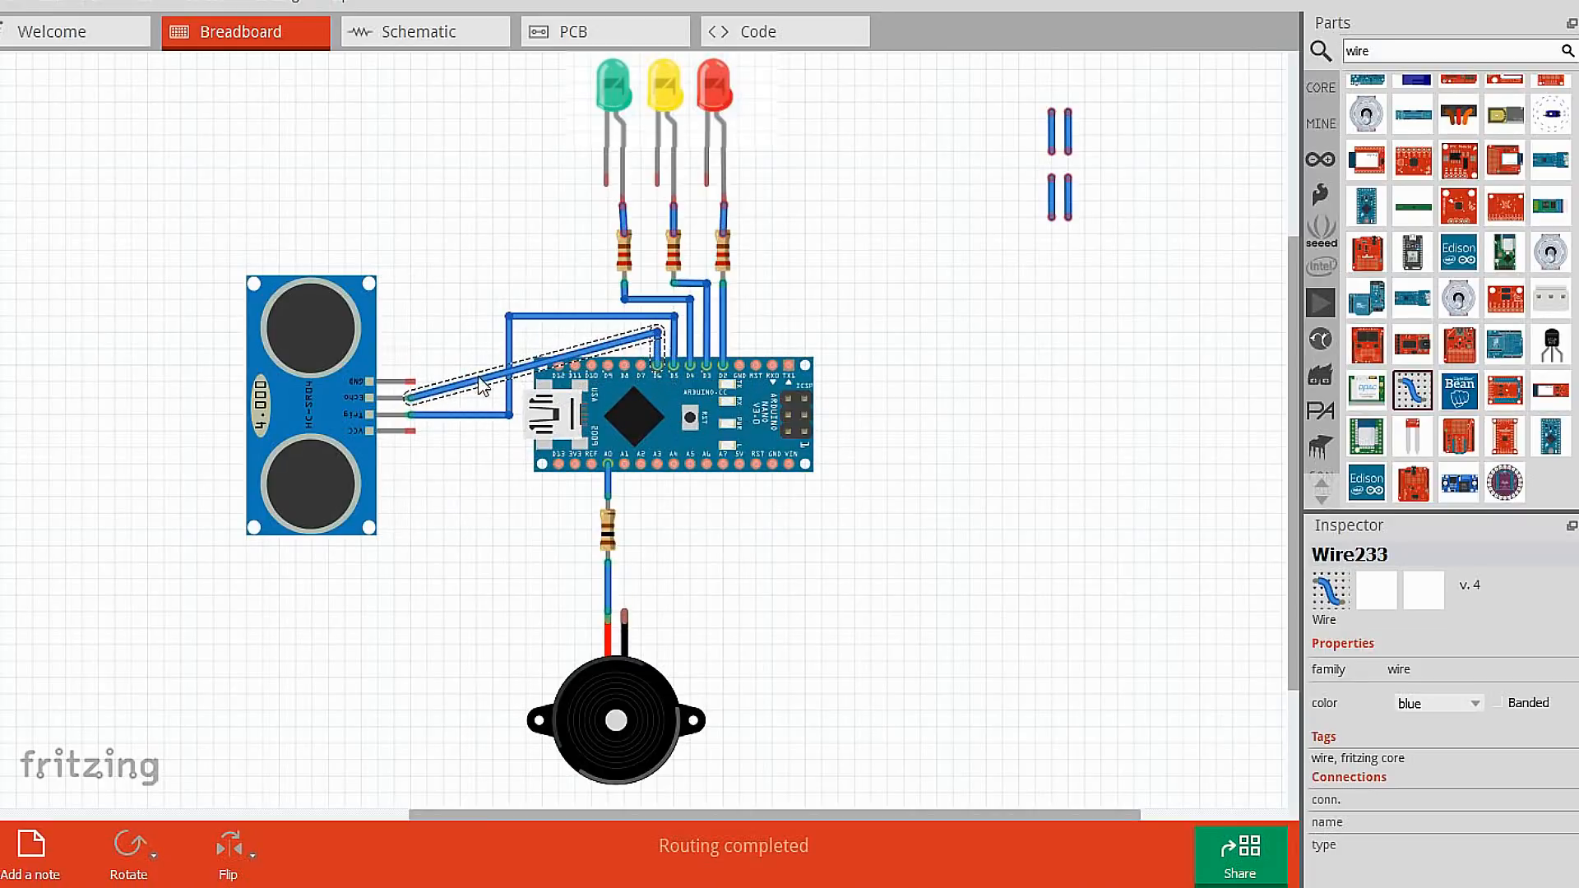
{"action": "left_click_drag", "start_coordinate": [503, 322], "coordinate": [503, 398]}
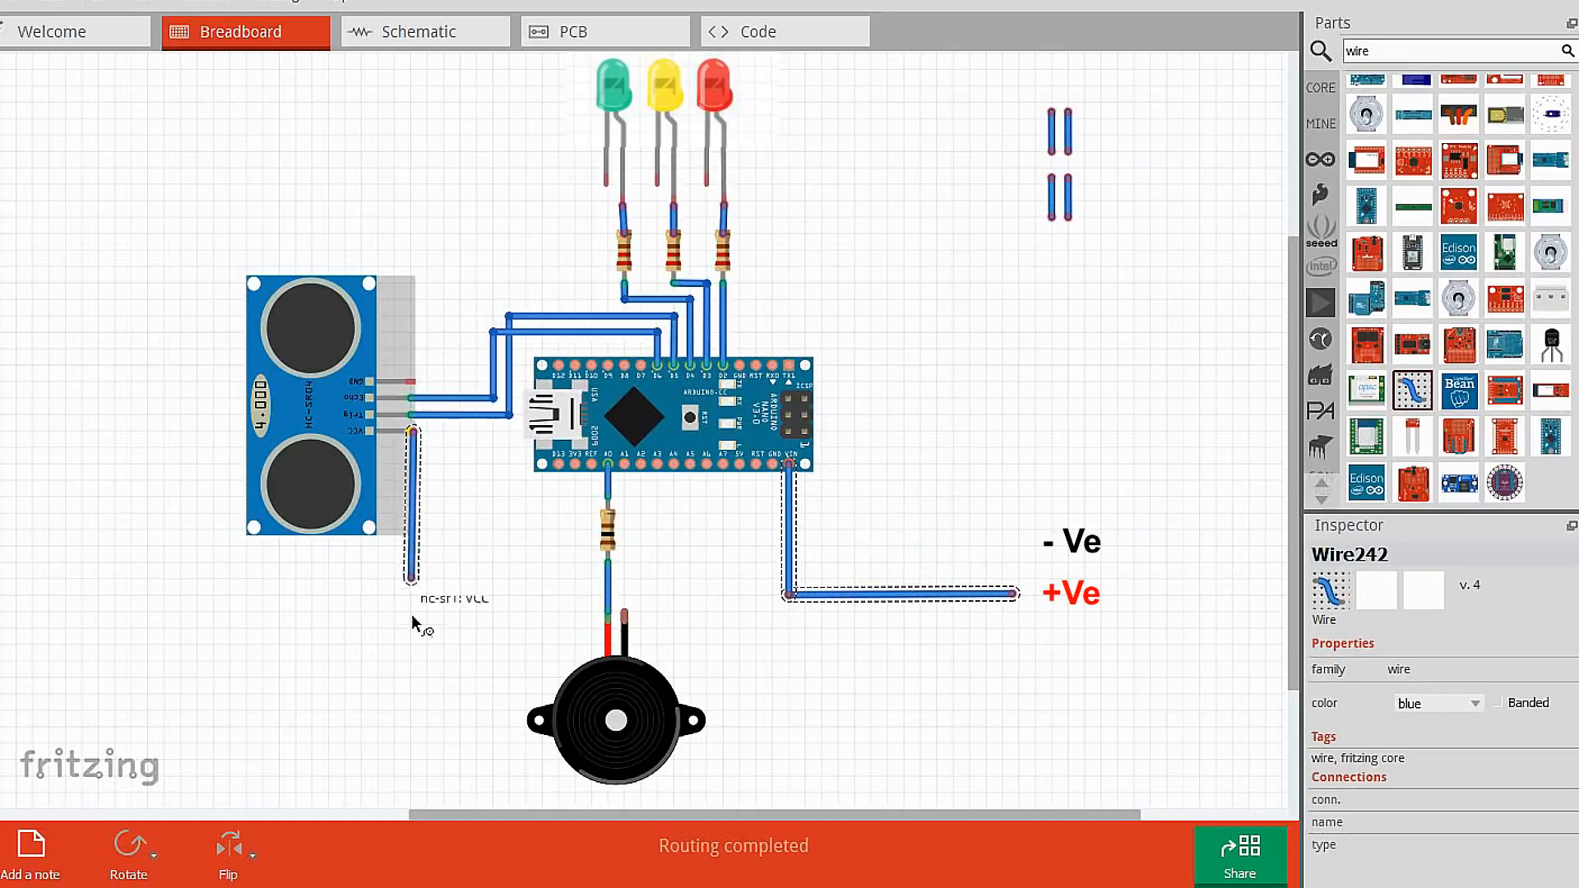
{"action": "left_click_drag", "start_coordinate": [408, 589], "coordinate": [788, 594]}
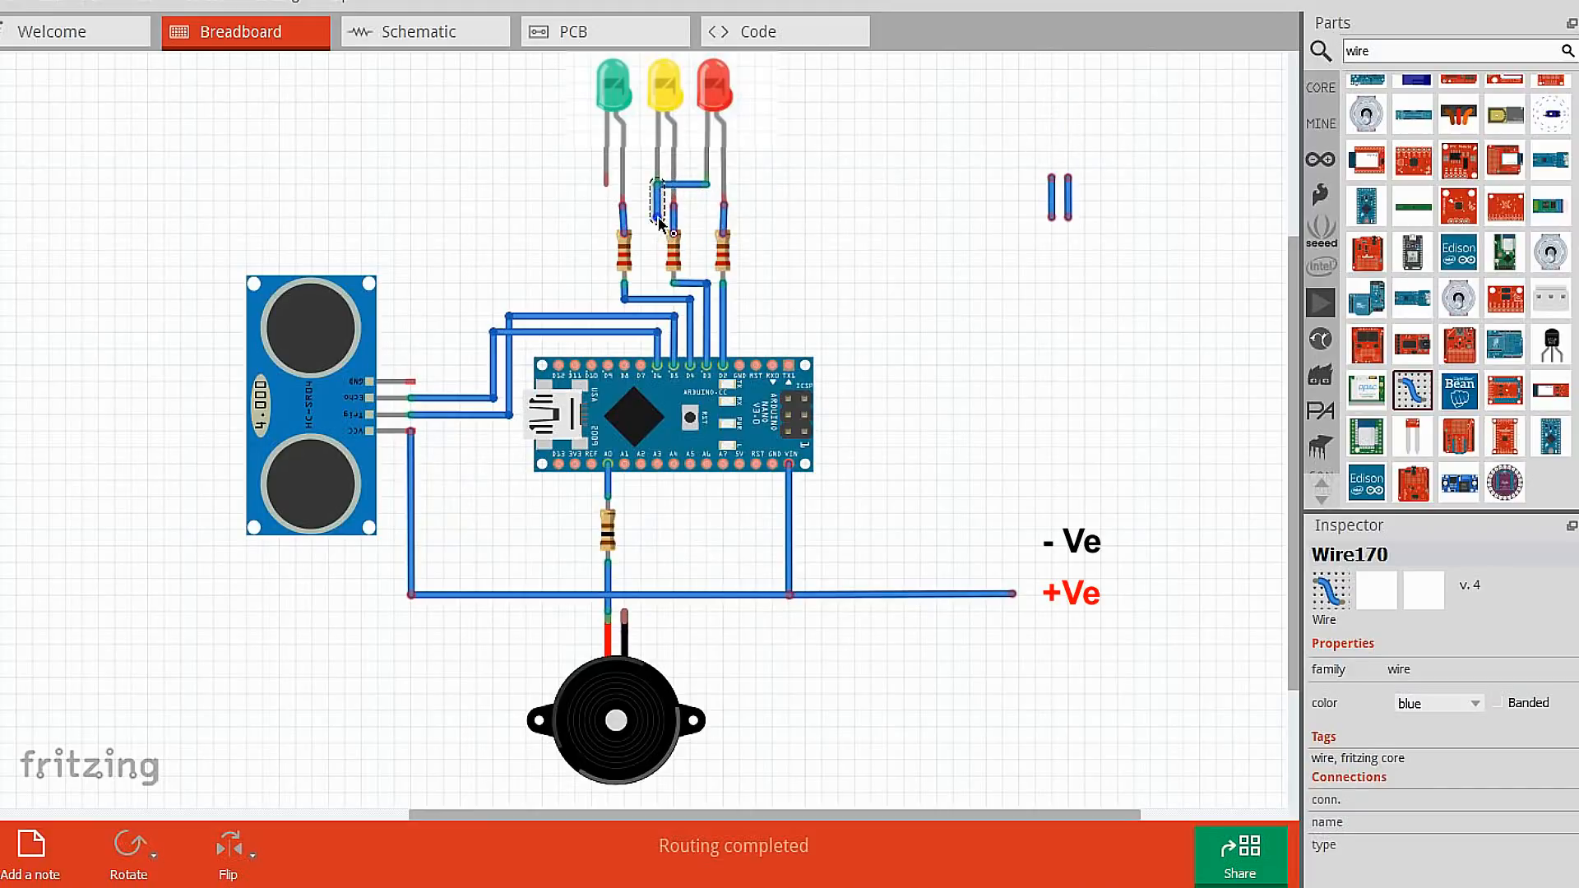
{"action": "left_click_drag", "start_coordinate": [655, 183], "coordinate": [408, 383]}
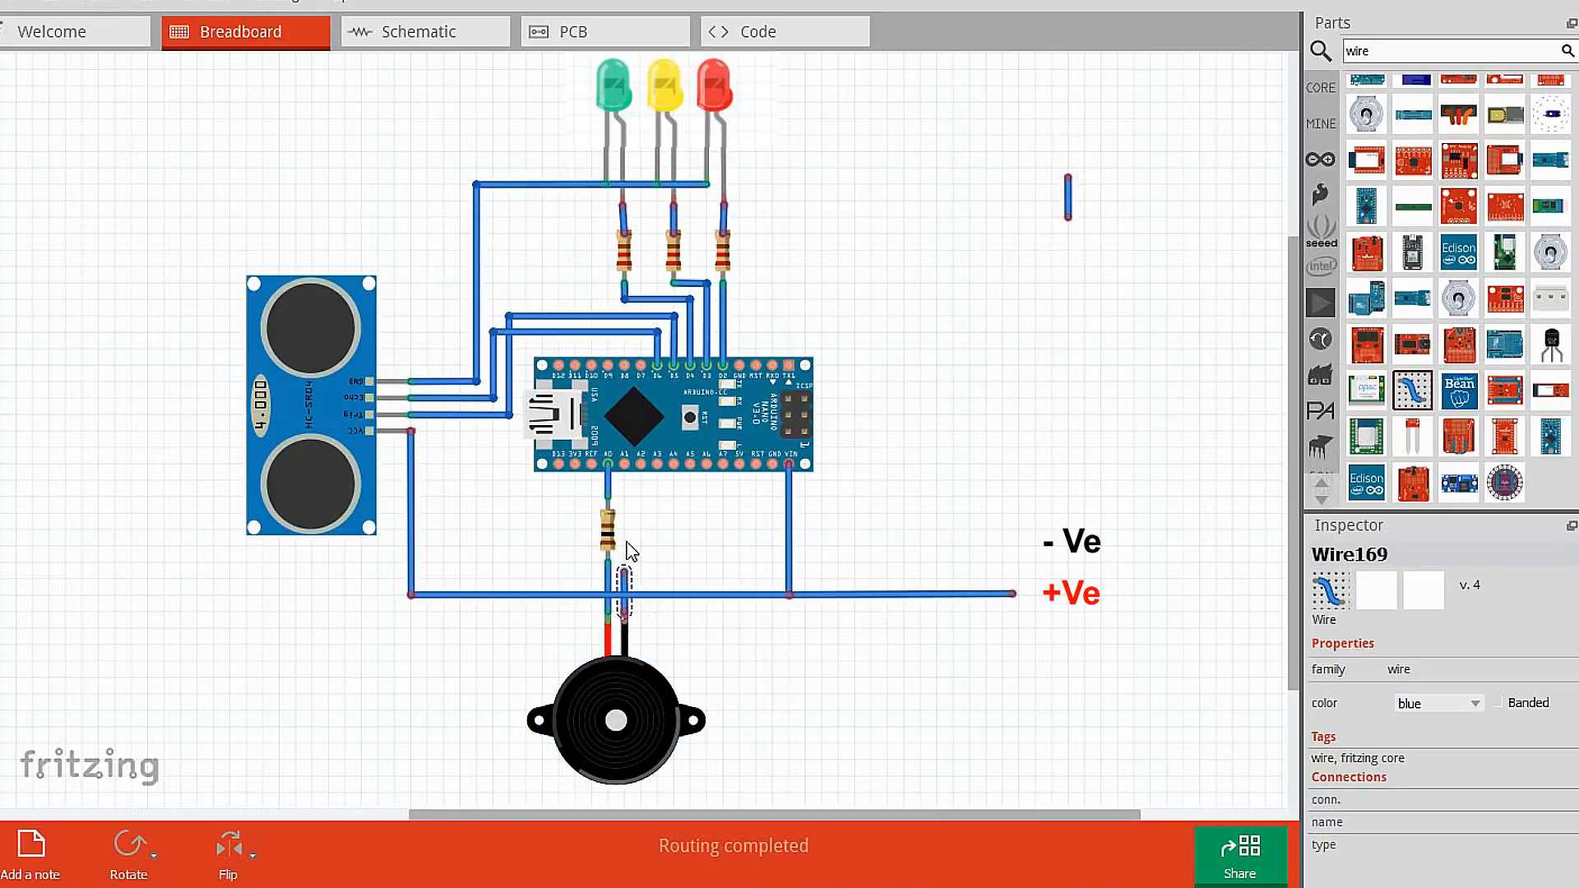
{"action": "left_click_drag", "start_coordinate": [770, 468], "coordinate": [977, 548]}
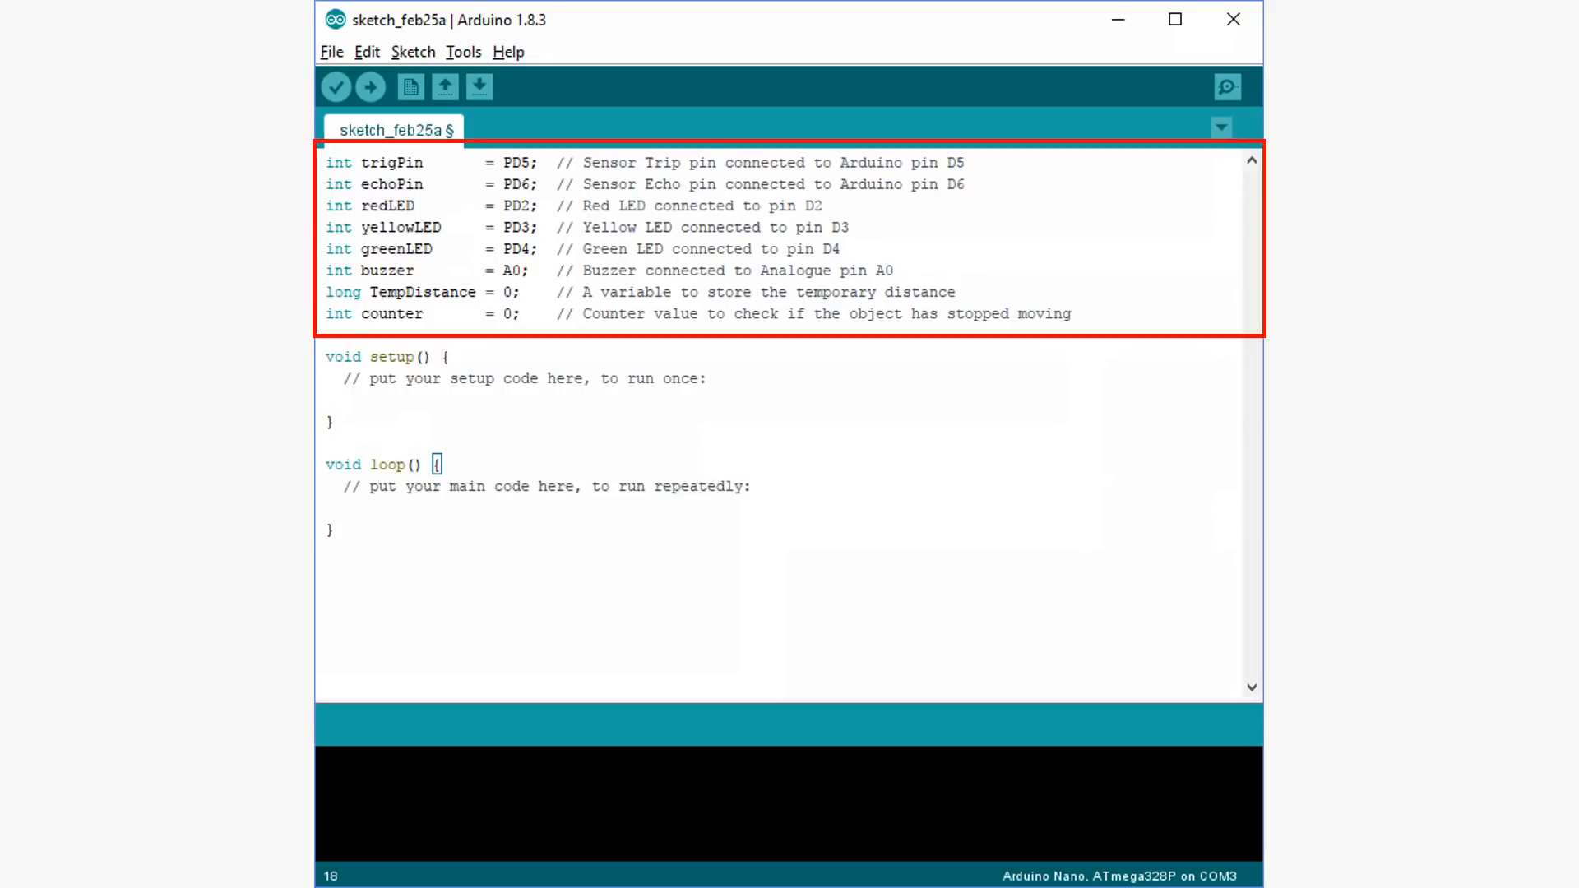
Add Serial.begin(9600); to setup() to start serial communication
{"action": "type", "text": "Serial.begin(9600);"}
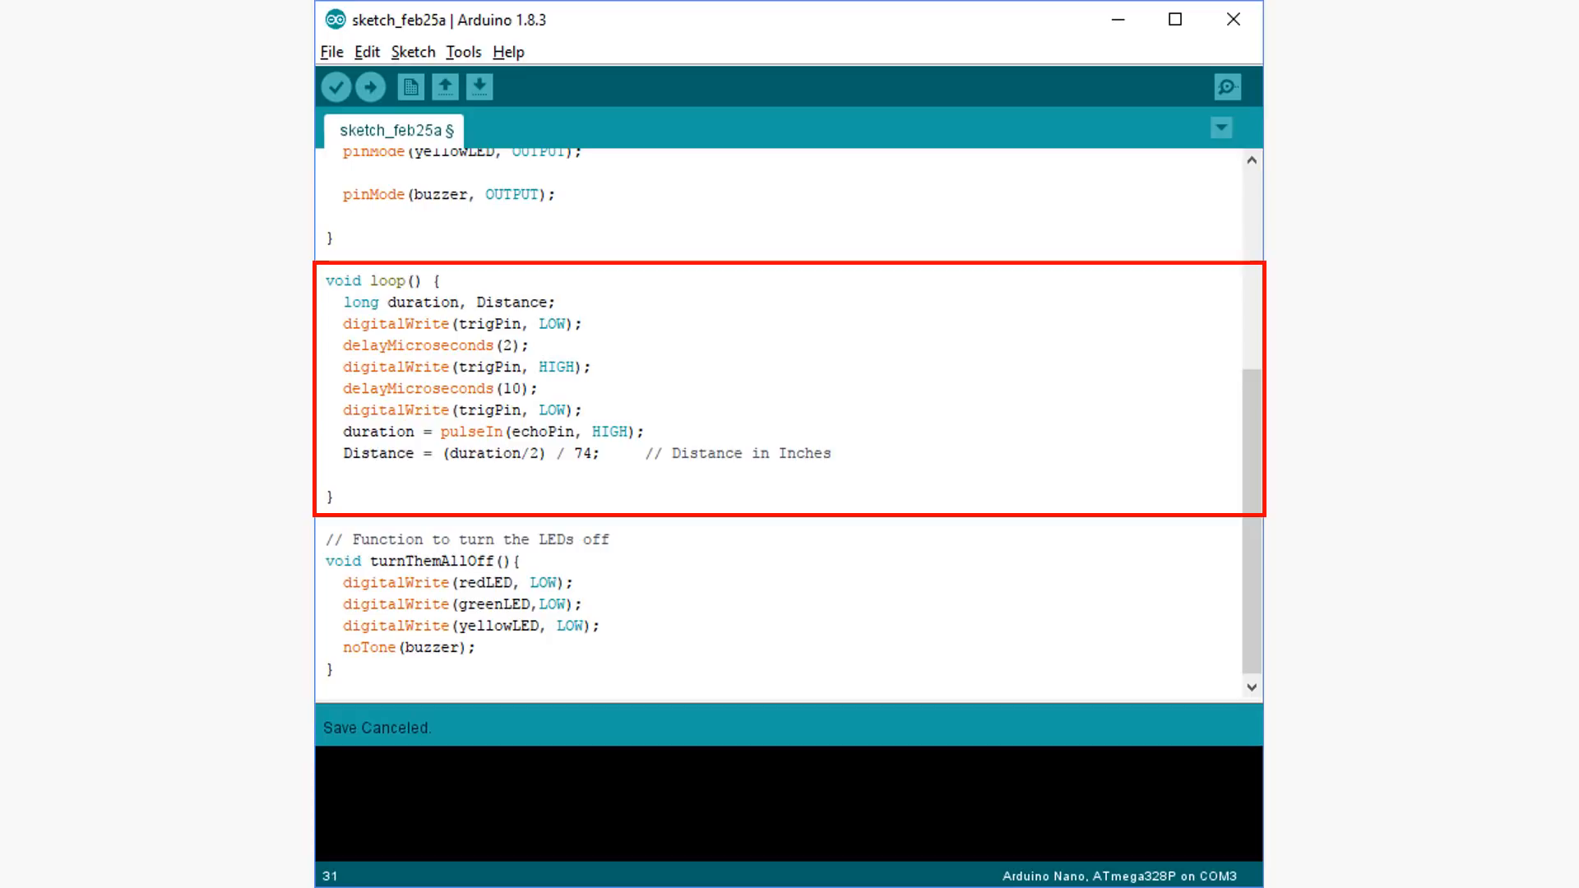
Scroll down the sketch to where the loop's distance checks go
{"action": "scroll", "scroll_direction": "down", "scroll_amount": 3}
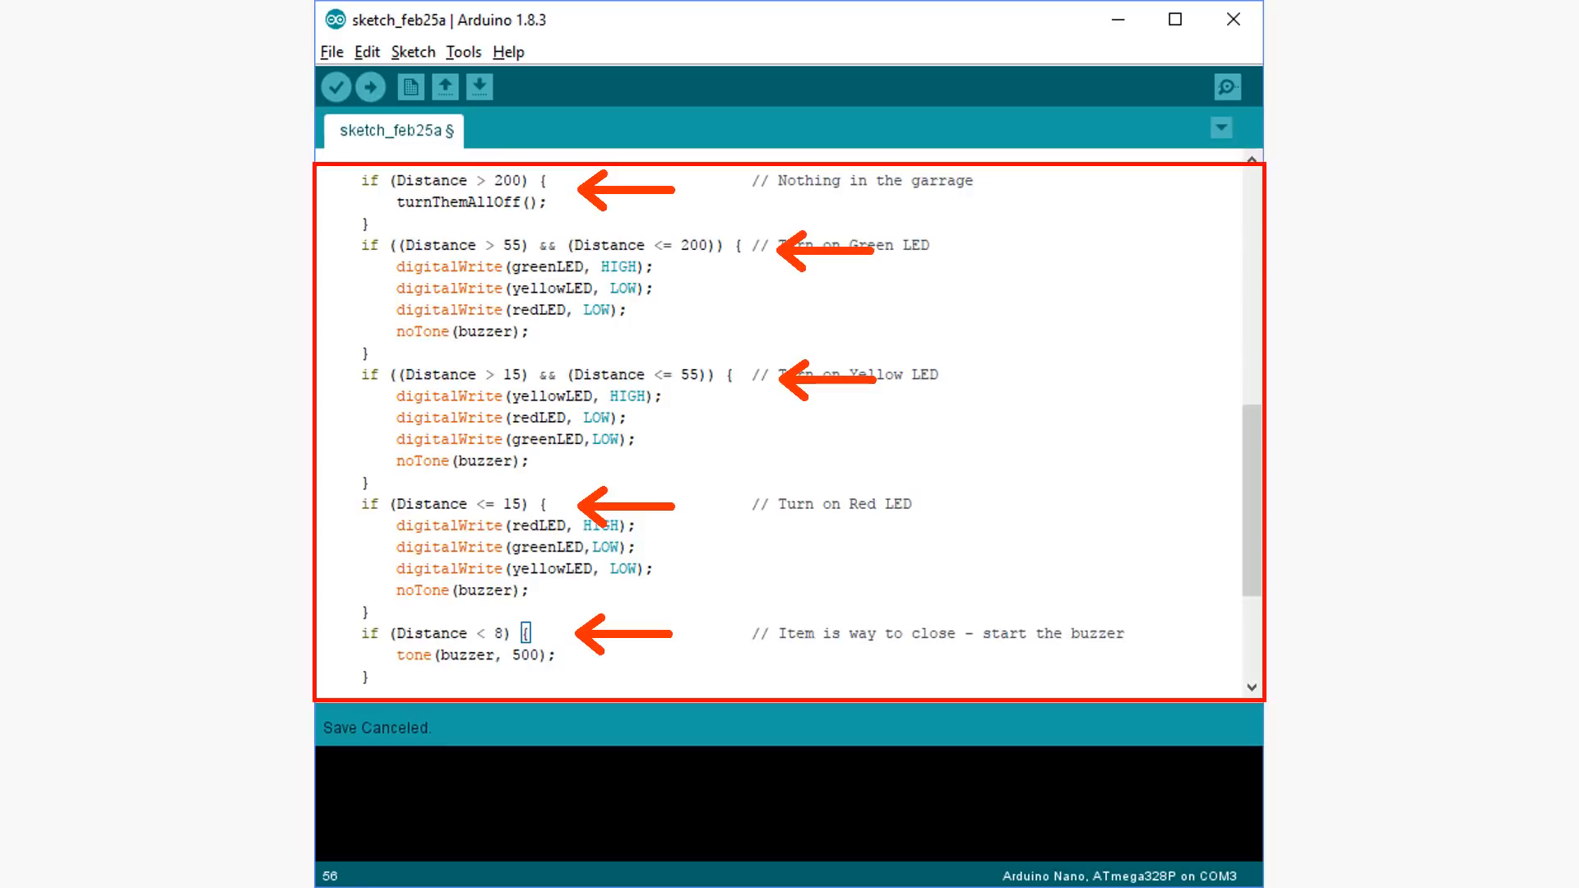
Scroll down through the loop to the counter check and the closing delay(500)
{"action": "scroll", "scroll_direction": "down", "scroll_amount": 3}
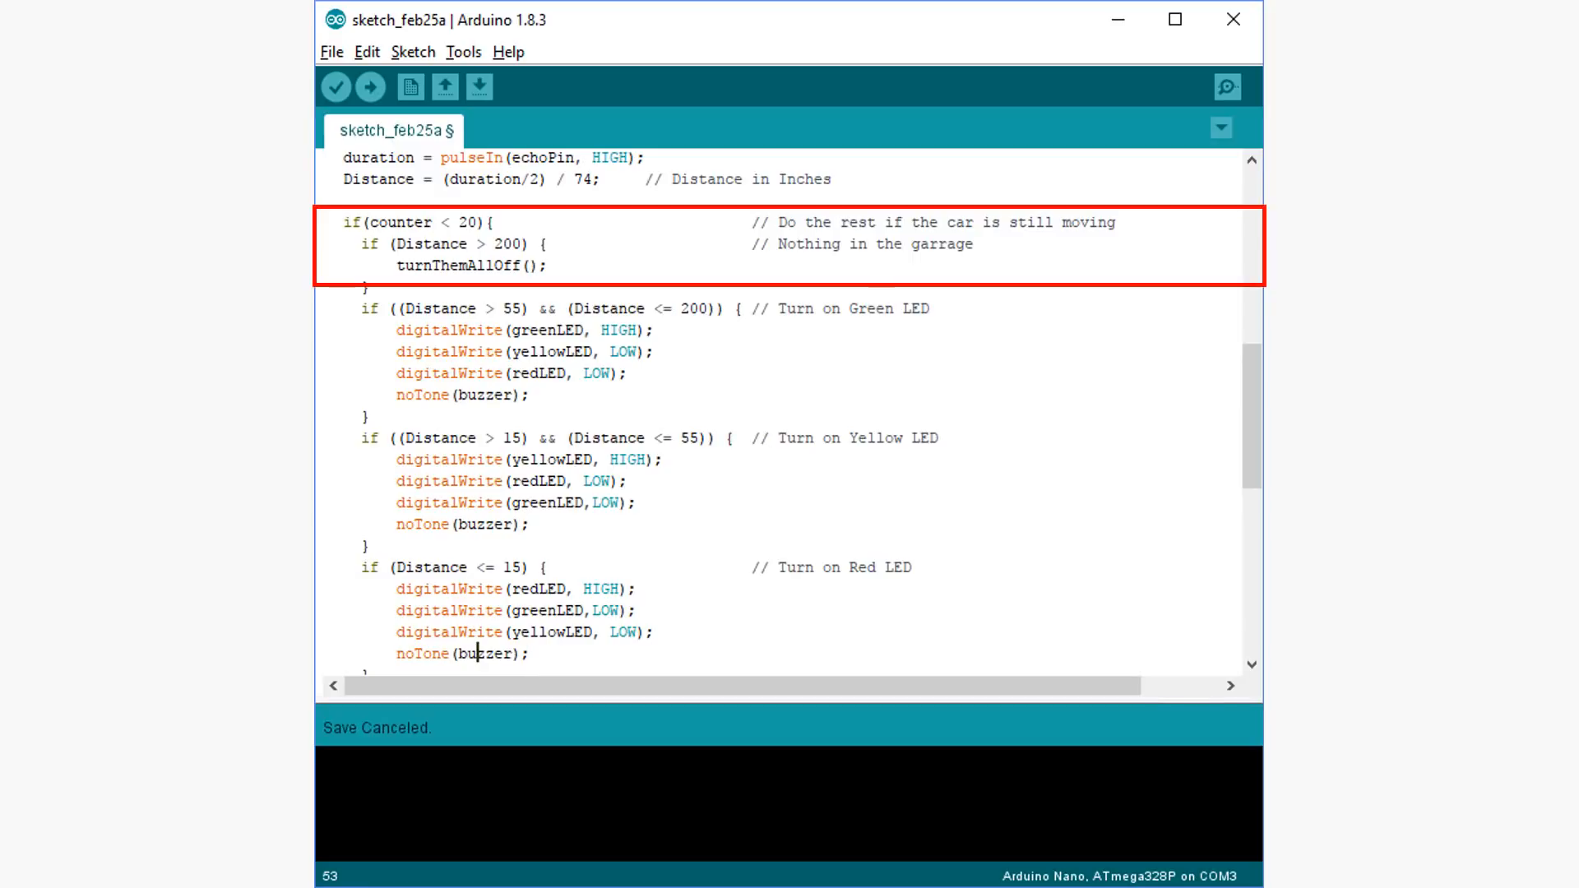
{"action": "scroll", "scroll_direction": "down", "scroll_amount": 3}
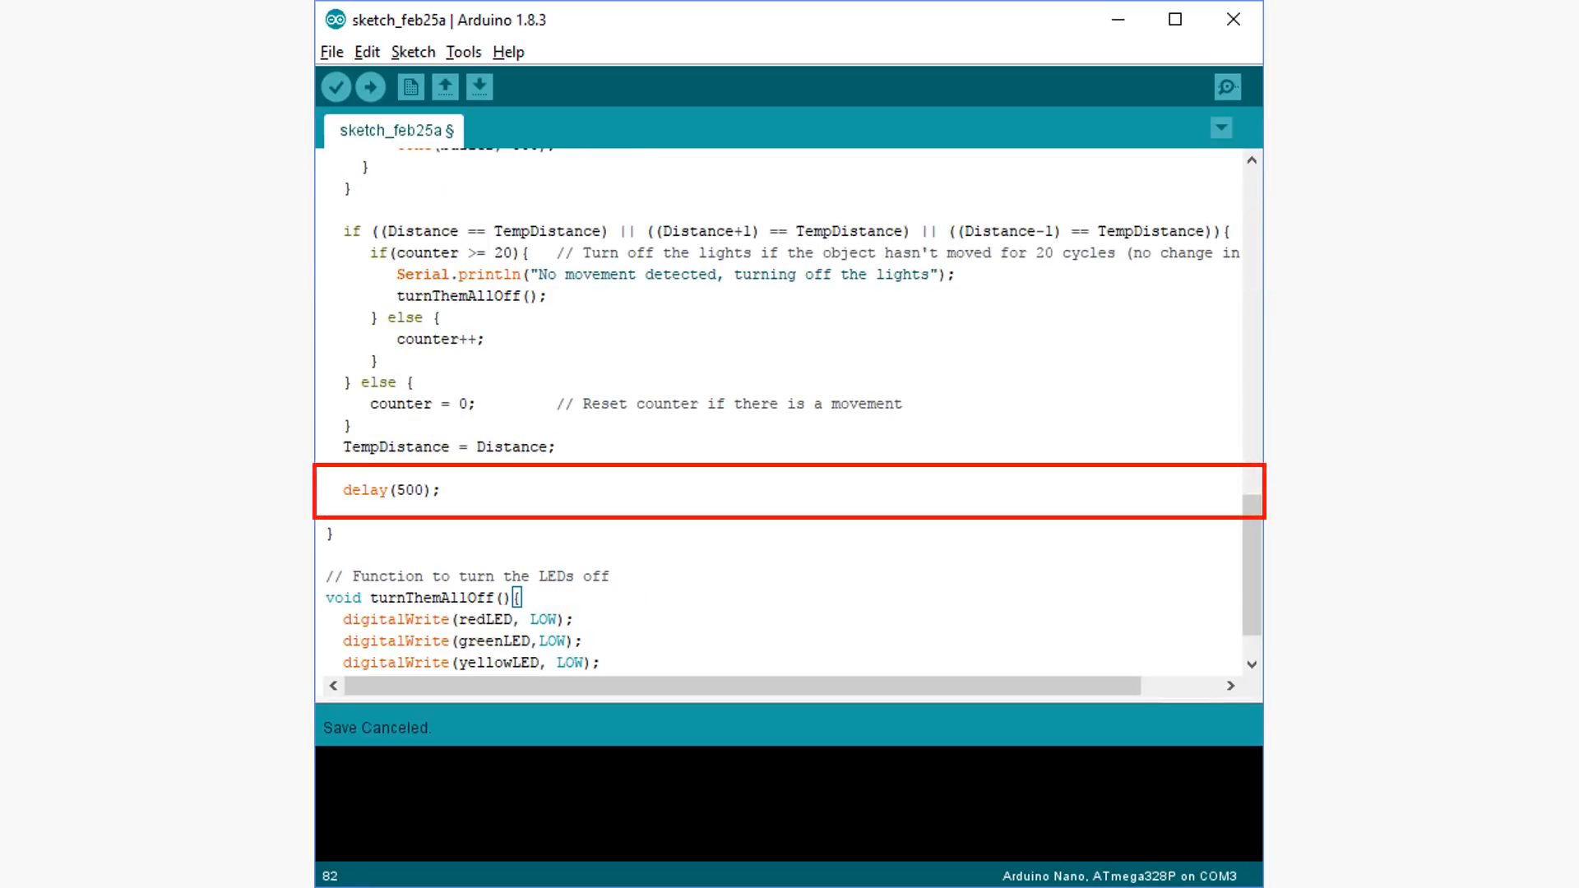